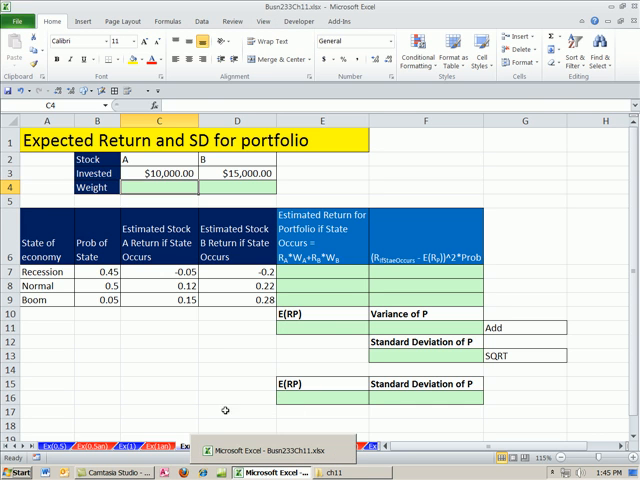
# Inspect the source cells behind the Stock A Recession and Boom returns.
pyautogui.click(238, 328)
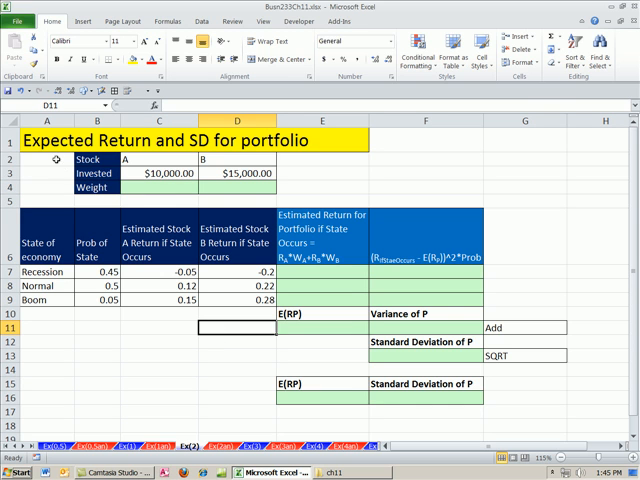
pyautogui.moveTo(243, 159)
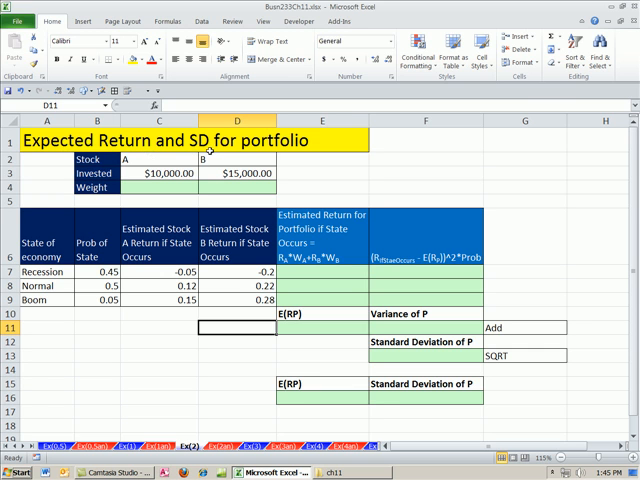
pyautogui.moveTo(160, 290)
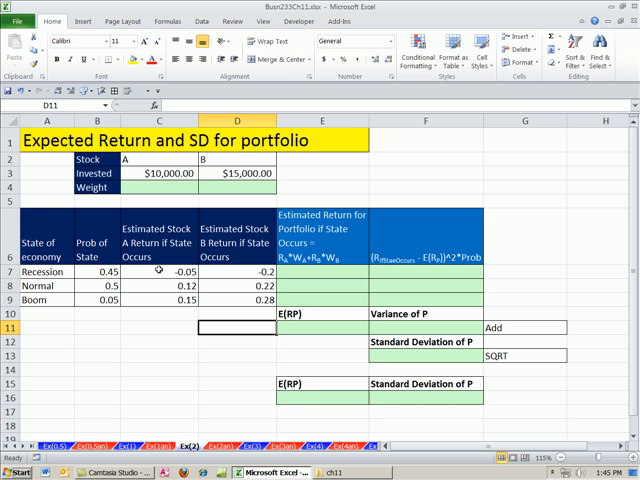
pyautogui.click(153, 272)
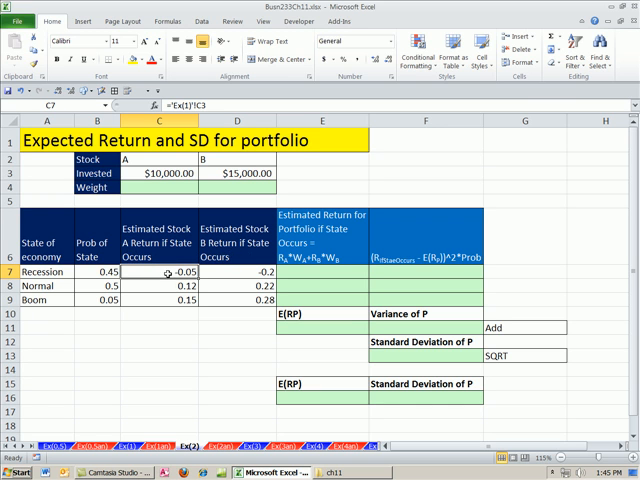
pyautogui.click(158, 301)
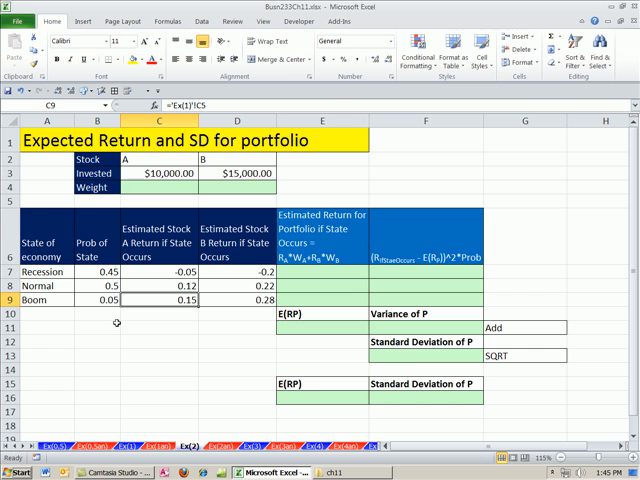
pyautogui.moveTo(177, 300)
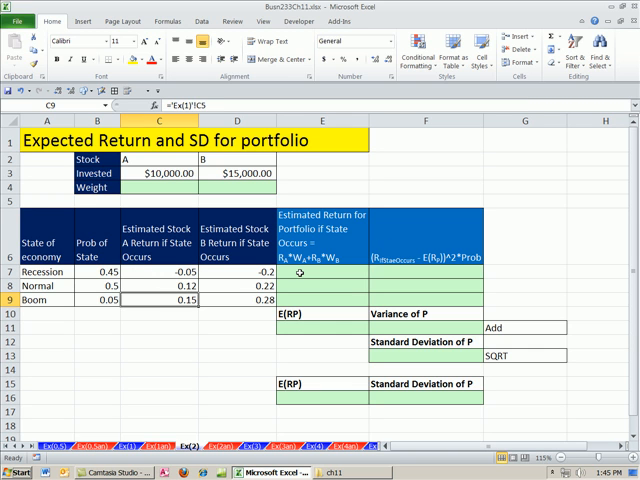
pyautogui.click(321, 272)
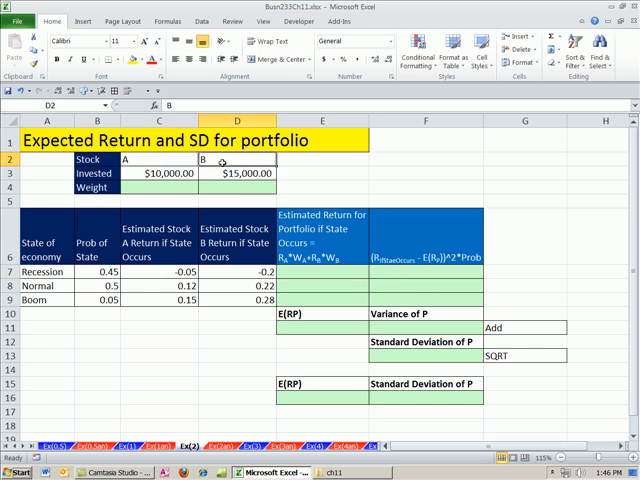
# Enter =C3/SUM($C$3:$D$3) in C4 and fill into D4, giving weights 0.4 and 0.6.
pyautogui.click(160, 173)
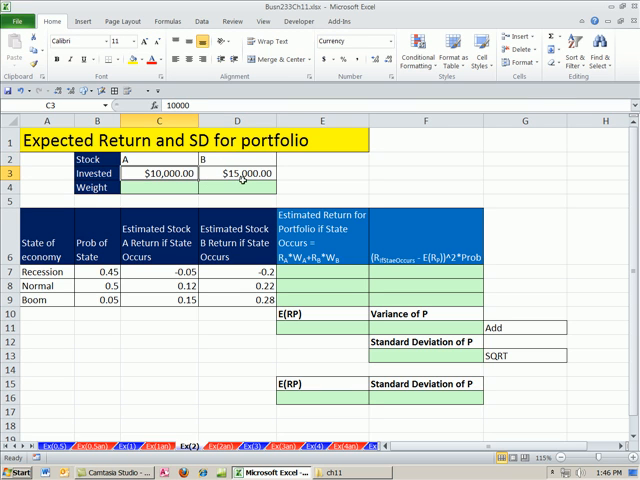
pyautogui.click(246, 173)
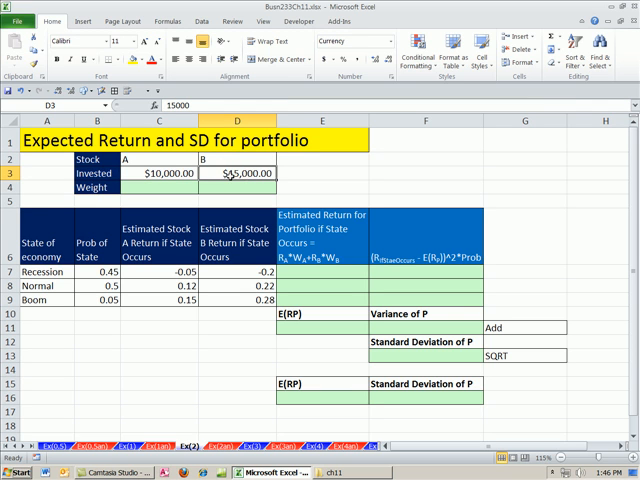
pyautogui.click(155, 187)
pyautogui.write('=C3')
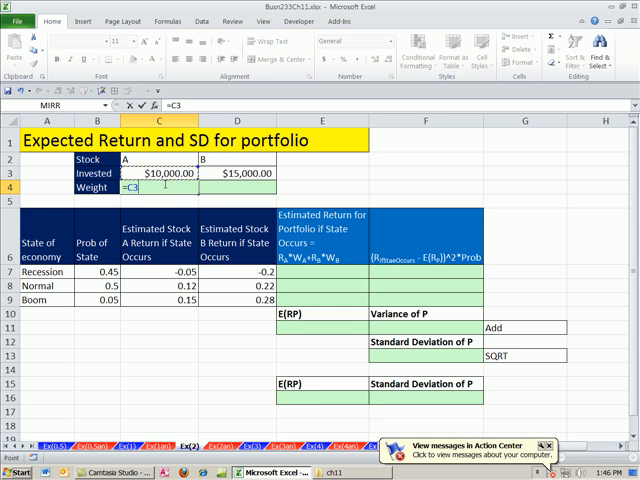
pyautogui.write('/SUM(C3:D3')
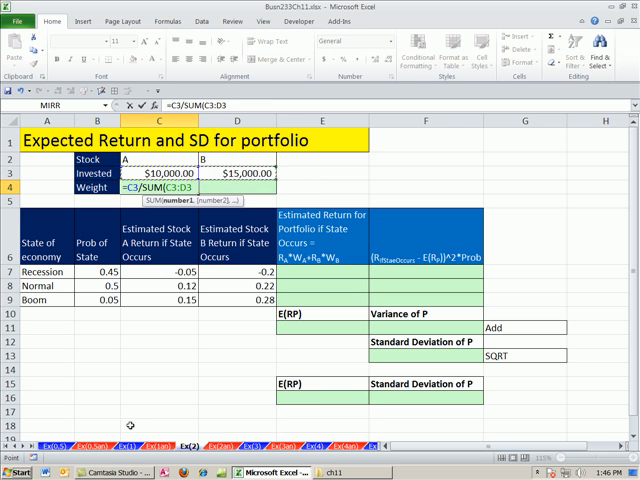
pyautogui.press('f4')
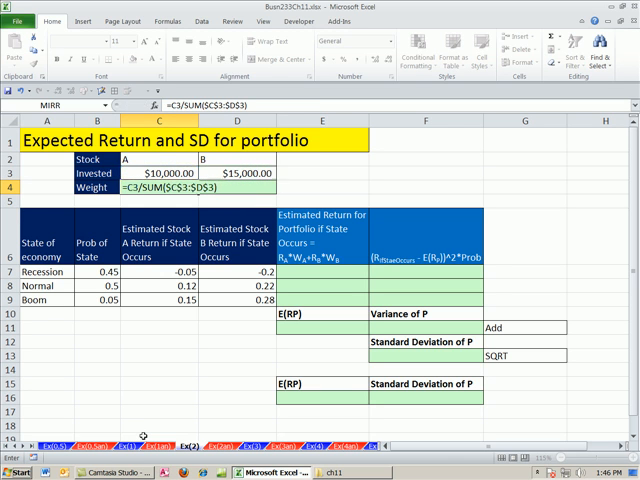
pyautogui.press('Return')
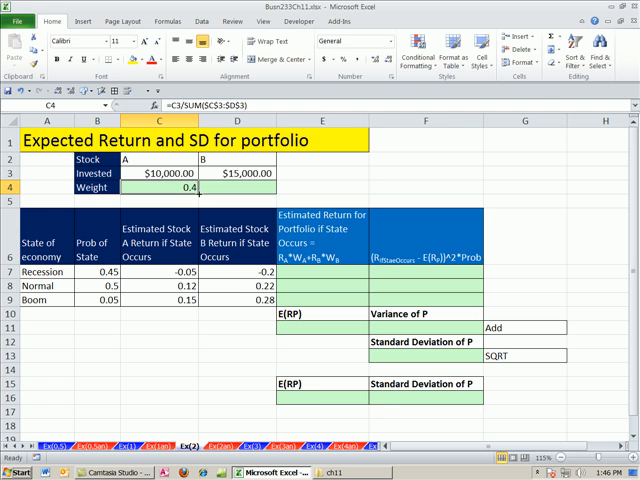
pyautogui.click(250, 188)
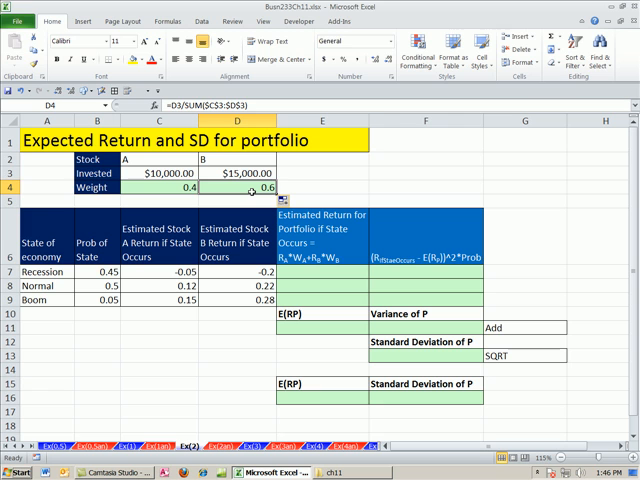
pyautogui.click(313, 272)
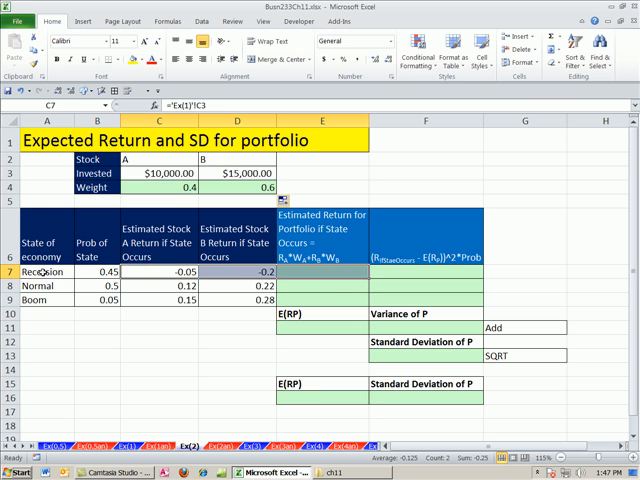
# Enter =C7*$C$4+D7*$D$4 in E7 and copy down, giving -0.14, 0.18 and 0.228.
pyautogui.click(322, 272)
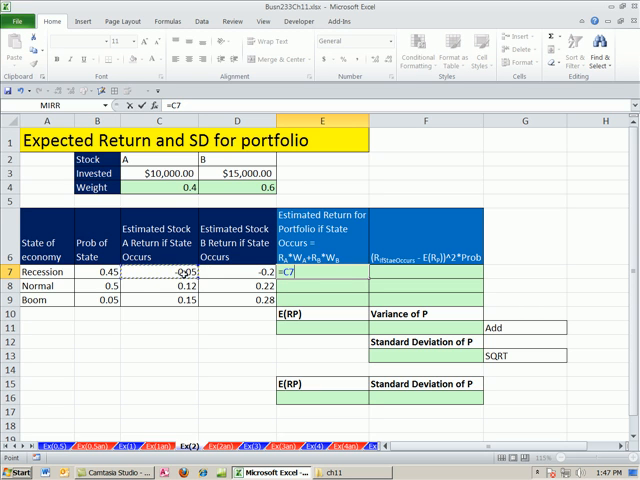
pyautogui.write('*')
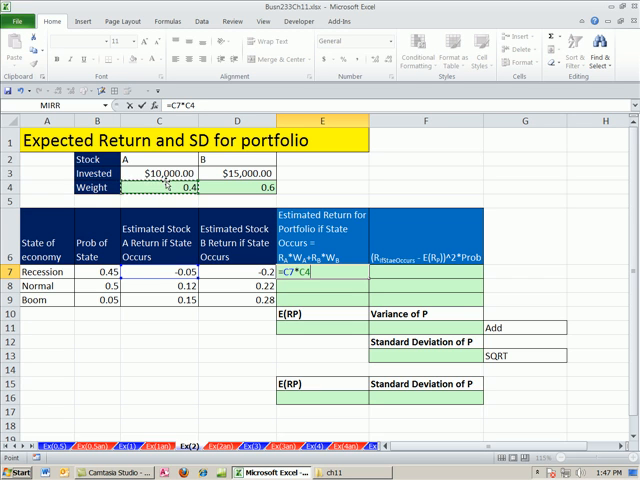
pyautogui.write('+D7')
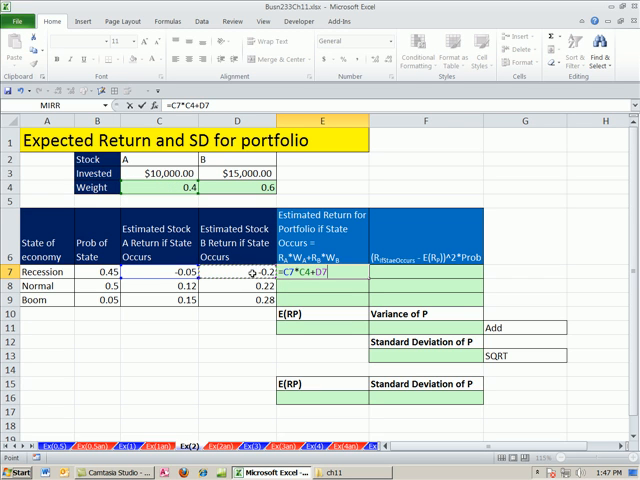
pyautogui.write('*')
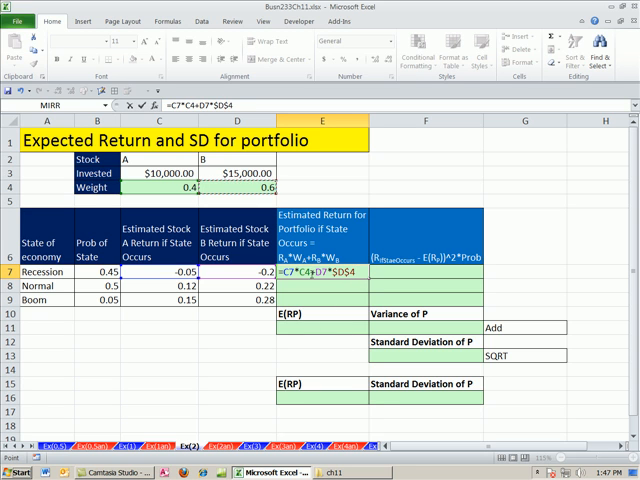
pyautogui.press('f4')
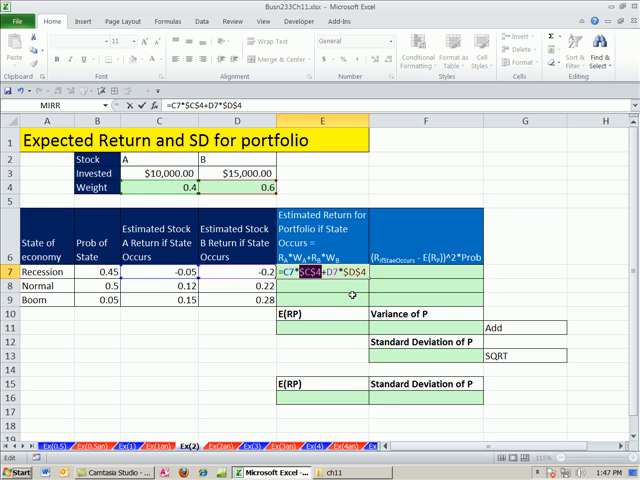
pyautogui.press('Return')
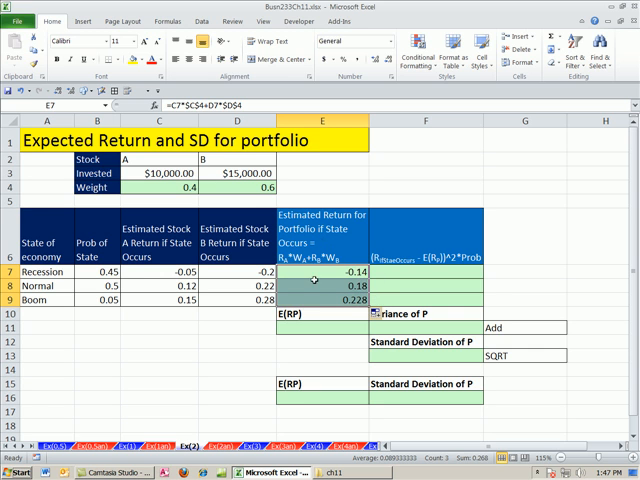
pyautogui.click(47, 286)
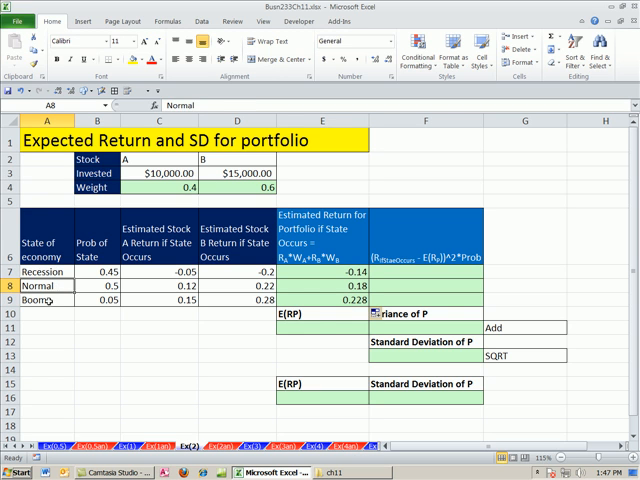
pyautogui.click(315, 328)
pyautogui.write('=E7')
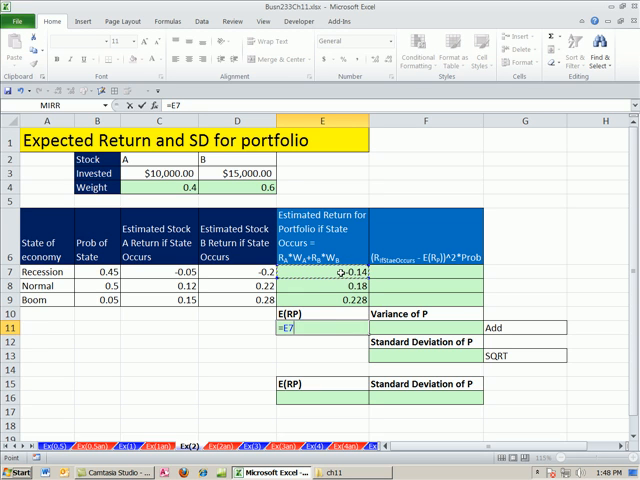
# Compute the expected return 0.0384 in E11 with =SUMPRODUCT(B7:B9,E7:E9).
pyautogui.click(98, 272)
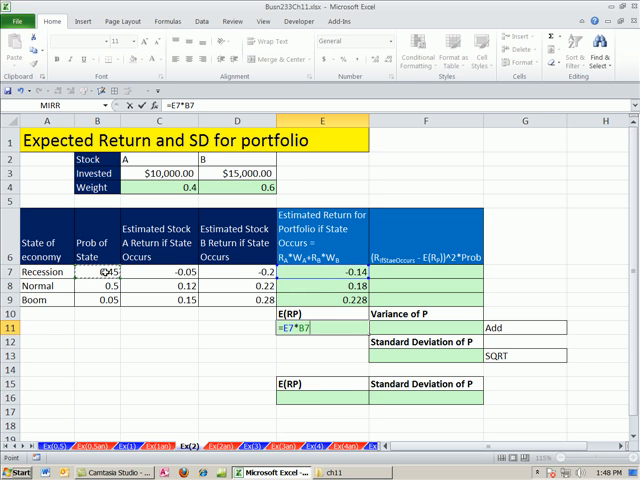
pyautogui.write('+')
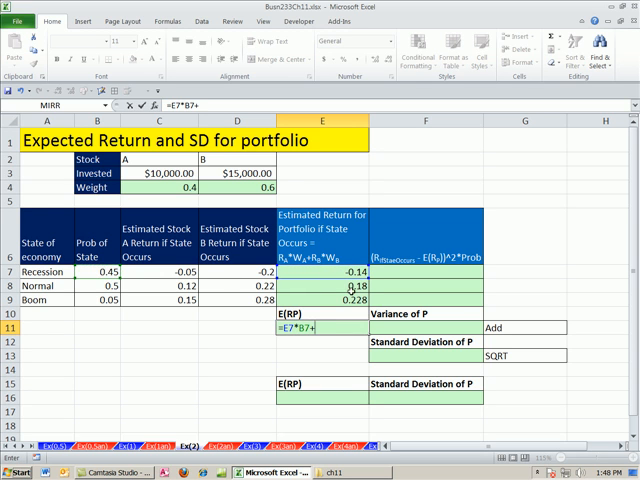
pyautogui.click(100, 285)
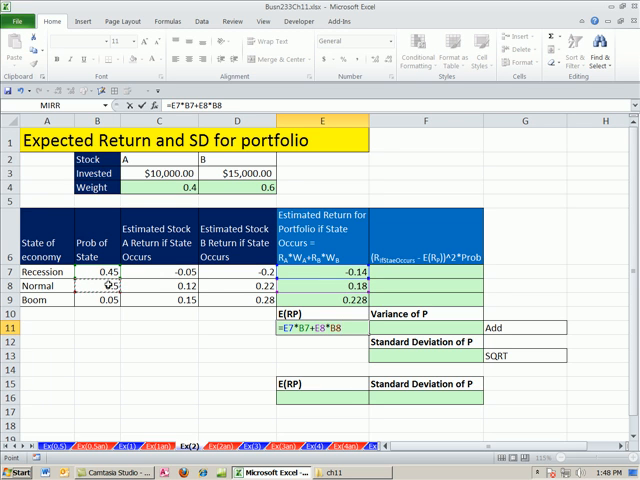
pyautogui.click(327, 301)
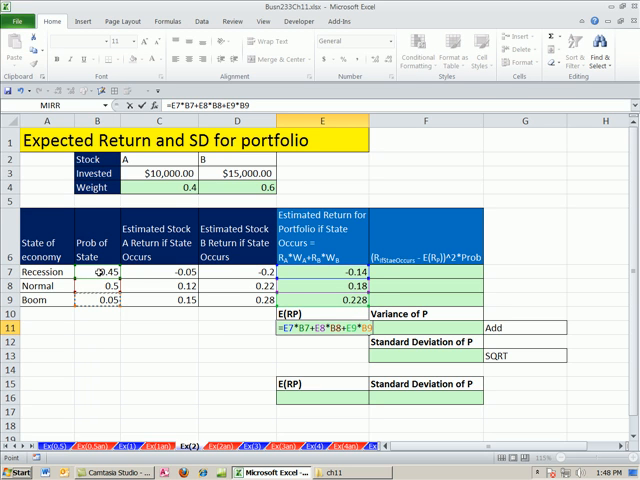
pyautogui.moveTo(352, 345)
pyautogui.write('=SUMPRODUCT(')
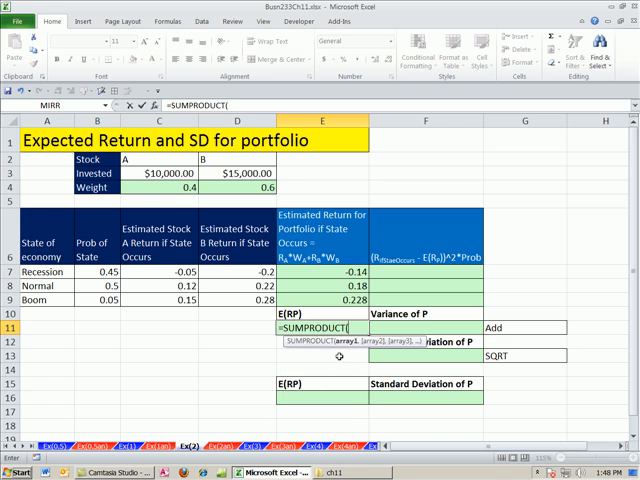
pyautogui.moveTo(95, 270); pyautogui.dragTo(95, 290)
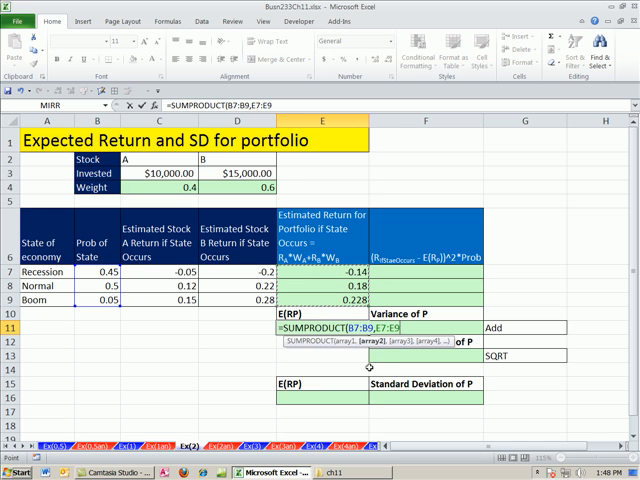
pyautogui.press('Return')
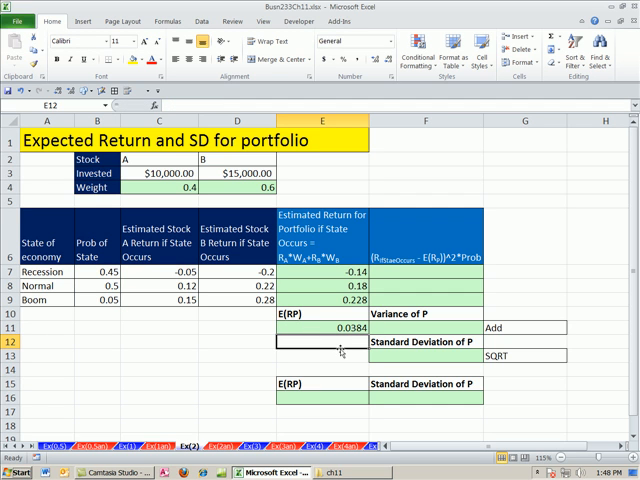
pyautogui.moveTo(556, 281)
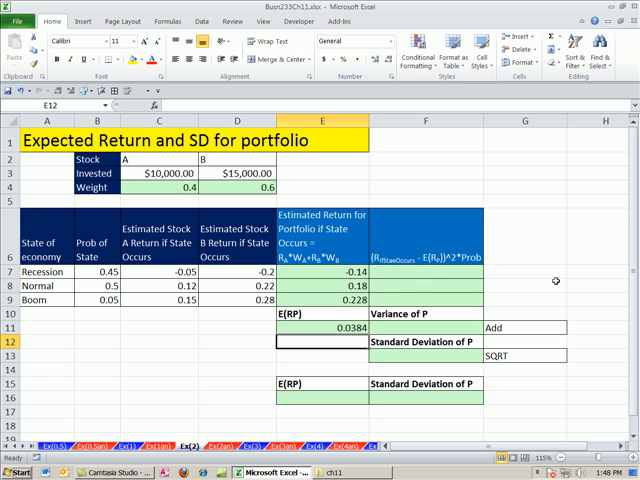
# Enter =(E7-$E$11)^2*B7 in F7 and copy it down to F9.
pyautogui.click(525, 288)
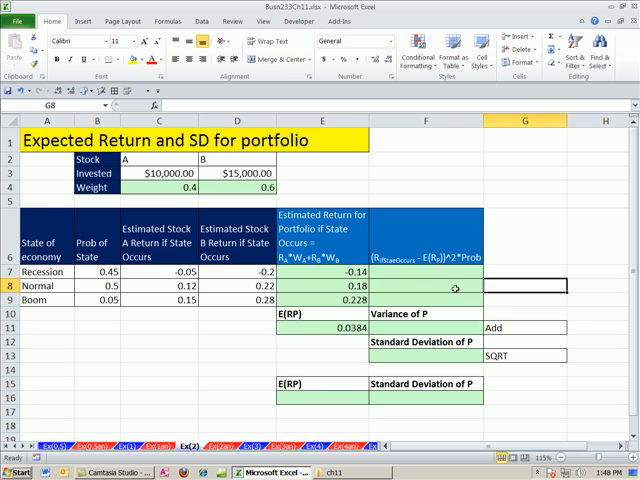
pyautogui.click(427, 271)
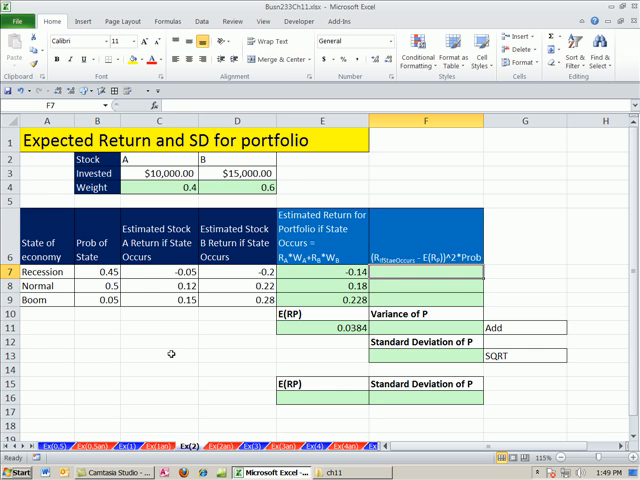
pyautogui.moveTo(410, 268)
pyautogui.write('=(E7')
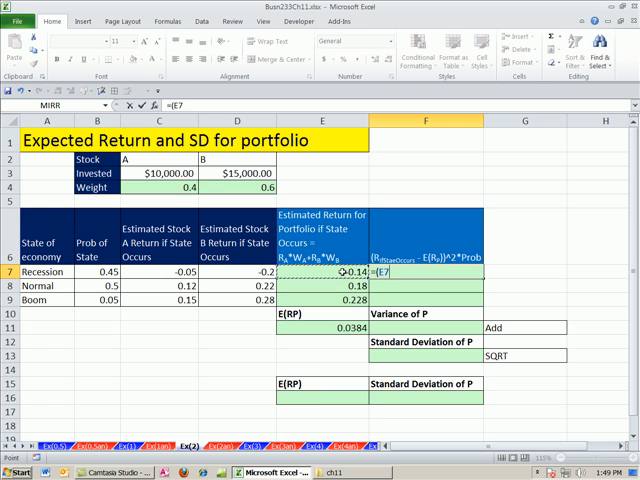
pyautogui.write('-E11')
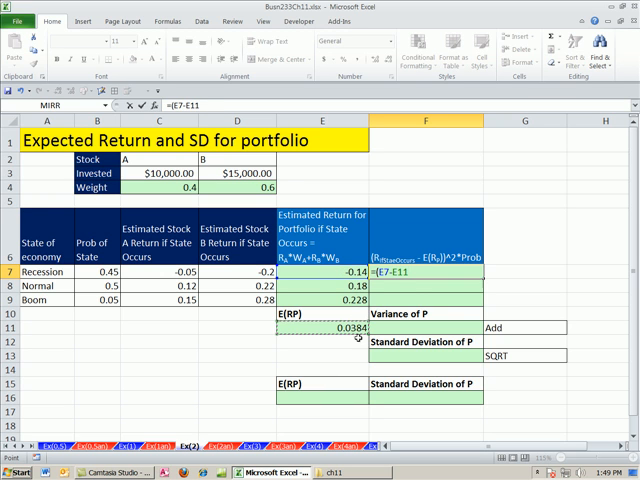
pyautogui.press('f4')
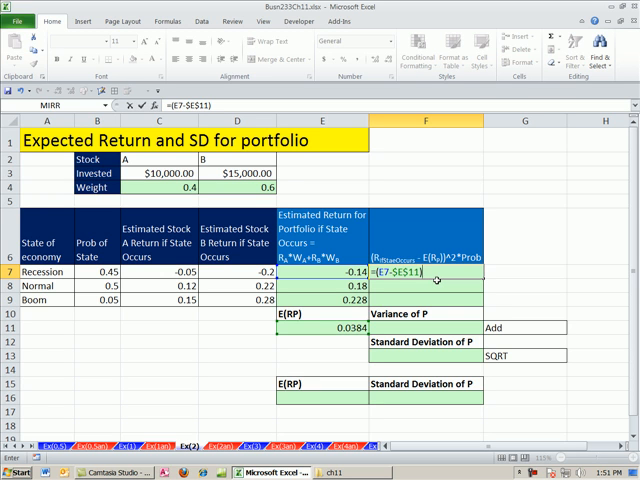
pyautogui.write('^2')
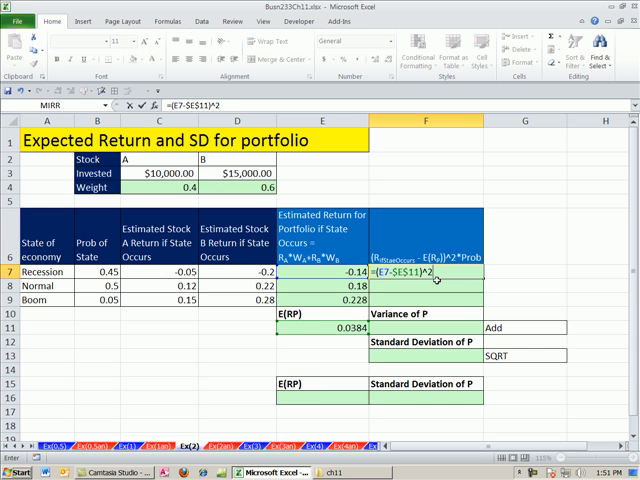
pyautogui.write('*')
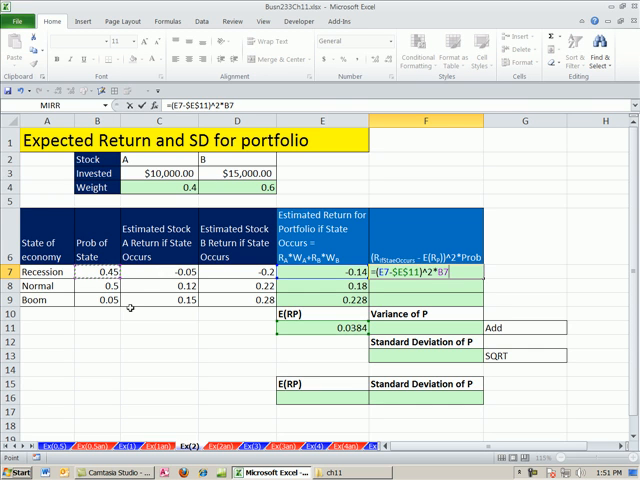
pyautogui.press('Return')
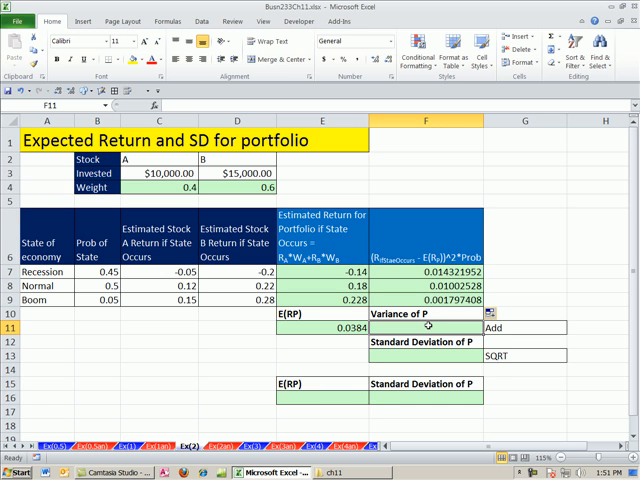
# Put =SUM(F7:F9) in F11 (0.02614464) and =SQRT(F11) in F13 (0.161693043).
pyautogui.write('=sum')
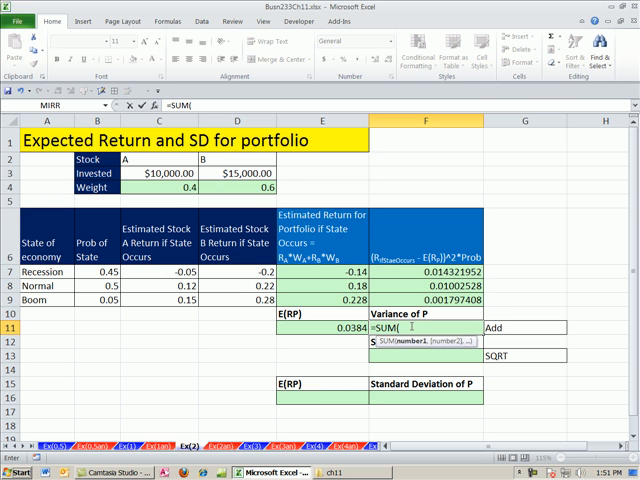
pyautogui.moveTo(408, 268); pyautogui.dragTo(408, 302)
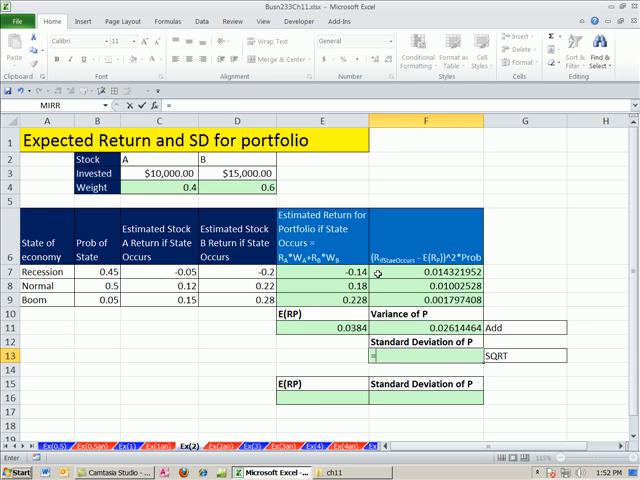
pyautogui.write('=SQRT(F11')
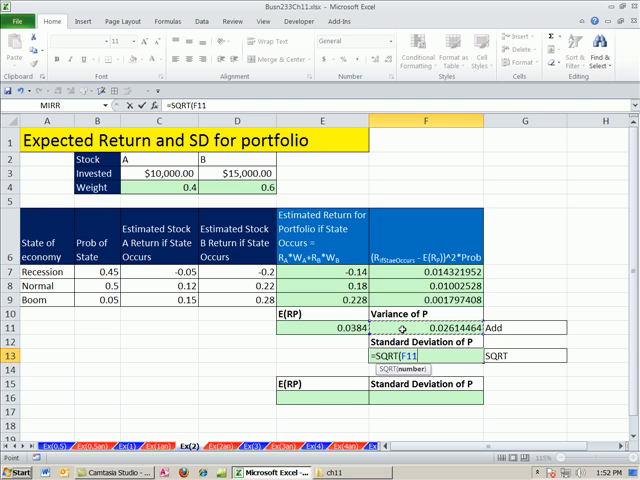
pyautogui.press('Return')
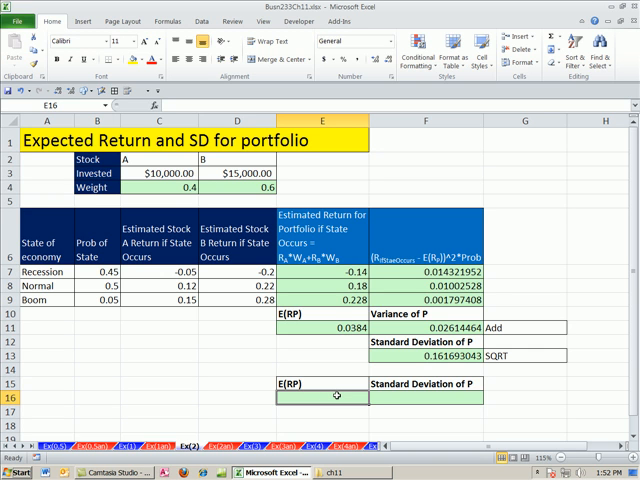
pyautogui.write('=sum')
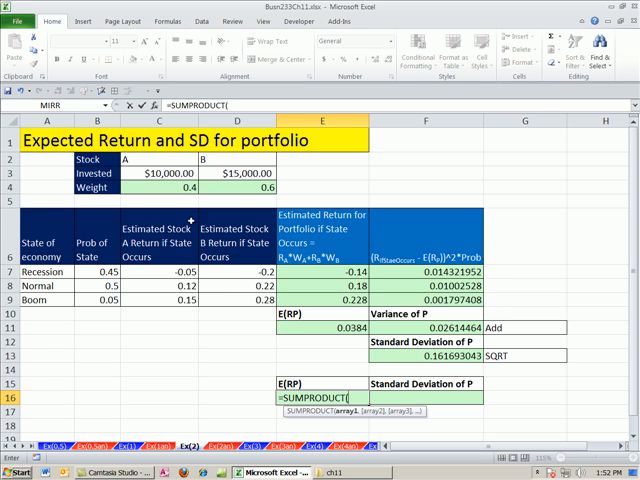
pyautogui.moveTo(229, 344)
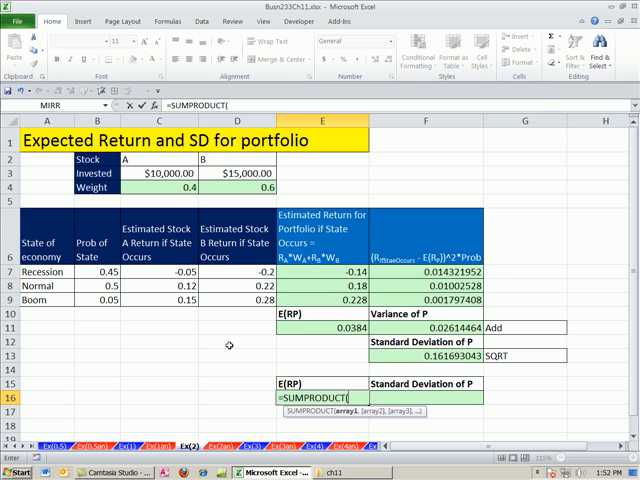
pyautogui.moveTo(95, 302)
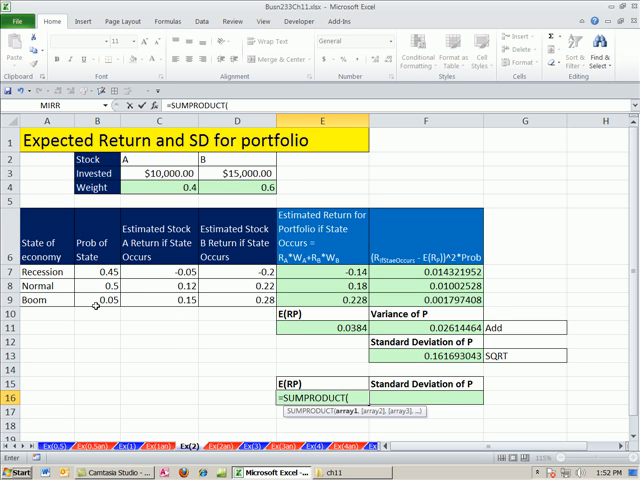
pyautogui.press('Escape')
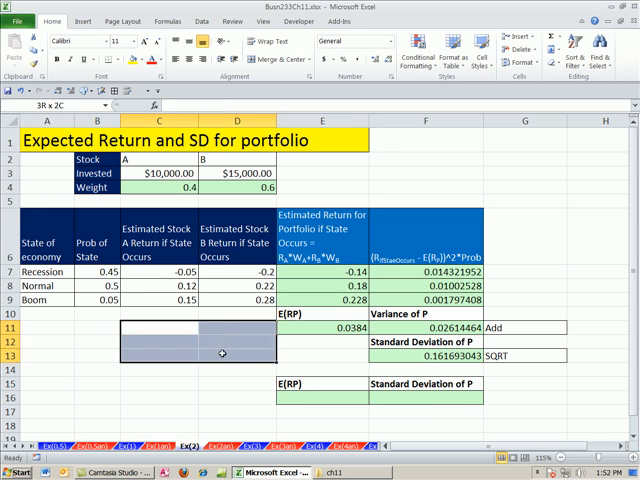
# Fill C11:D13 with =C7*$B7*C$4 in one entry, giving the weighted return block.
pyautogui.click(241, 341)
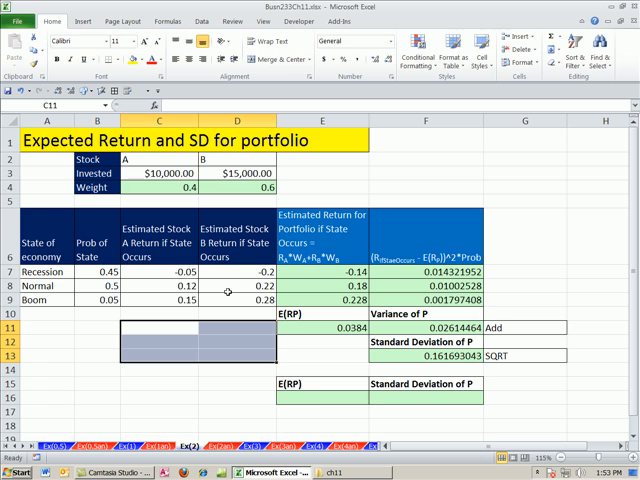
pyautogui.moveTo(176, 328)
pyautogui.write('=C7')
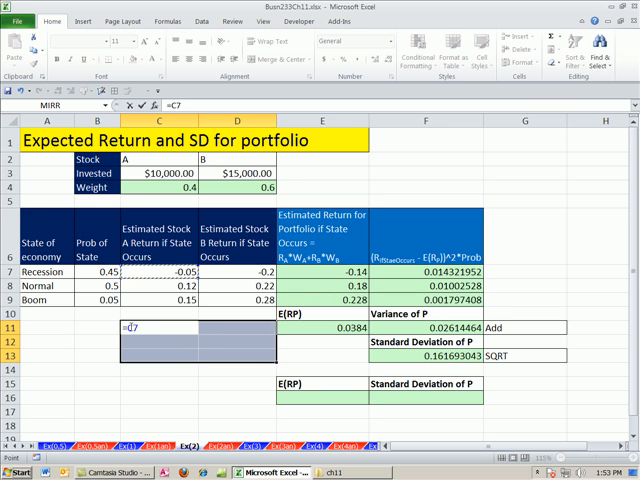
pyautogui.write('*')
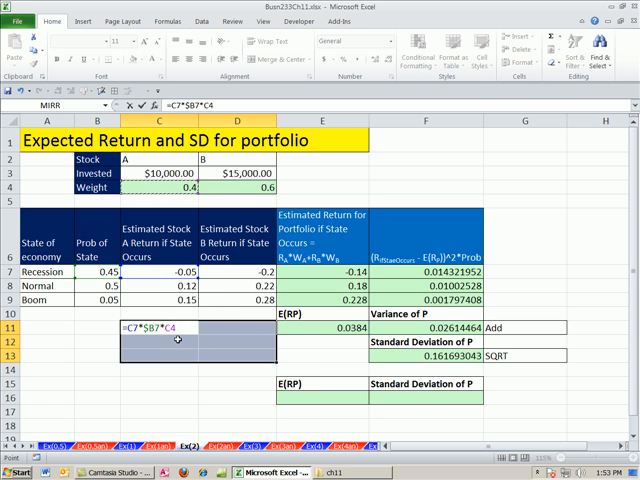
pyautogui.write('$')
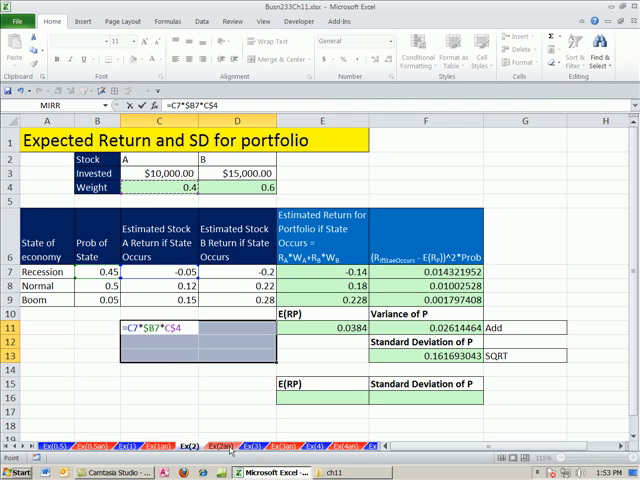
pyautogui.press('Return')
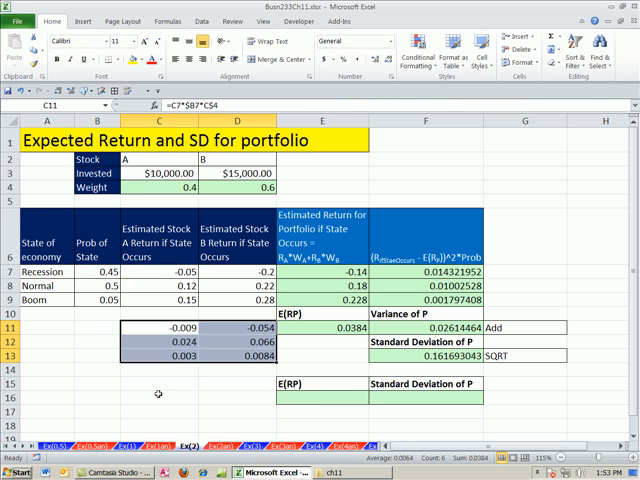
pyautogui.click(157, 370)
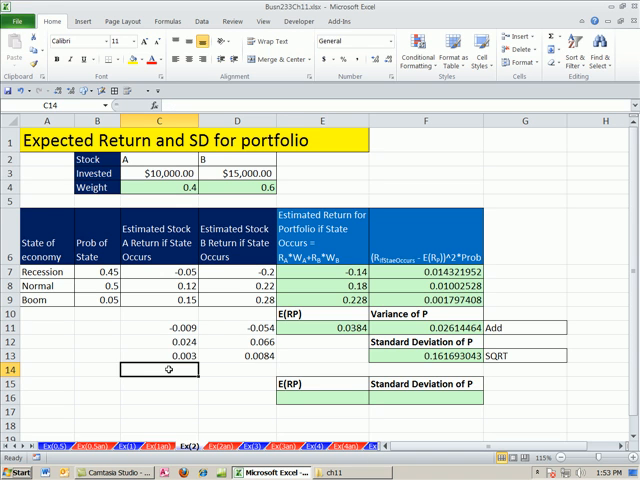
# Total Stock A's weighted returns with a SUM formula, giving 0.0384.
pyautogui.write('=SUM(')
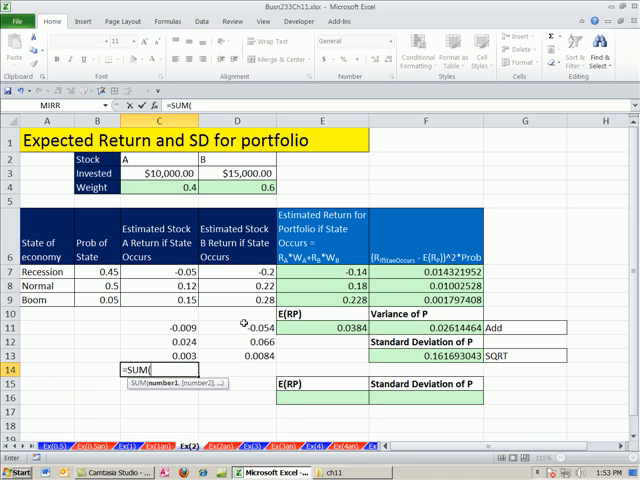
pyautogui.moveTo(170, 326); pyautogui.dragTo(235, 367)
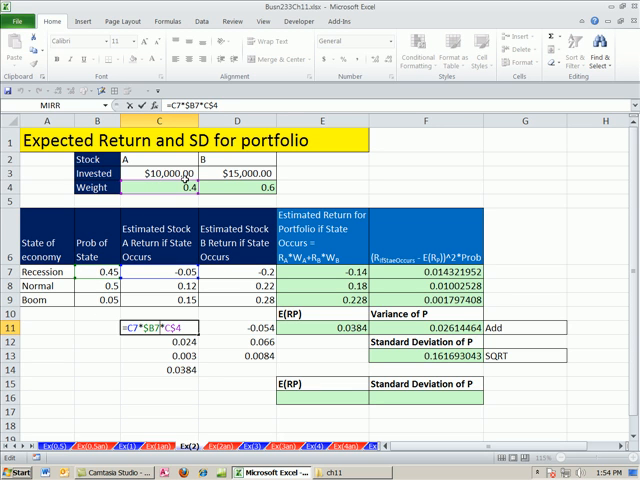
pyautogui.press('Return')
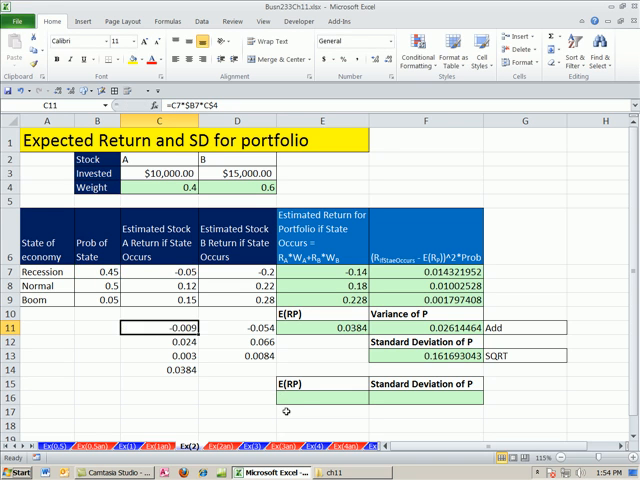
# Enter =SUMPRODUCT(C7:D9*B7:B9*C4:D4) in E16, returning 0.0384.
pyautogui.click(311, 398)
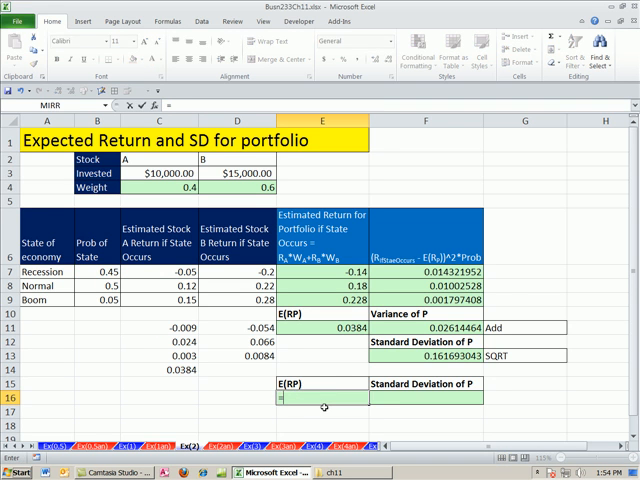
pyautogui.write('=SUMPRODUCT(')
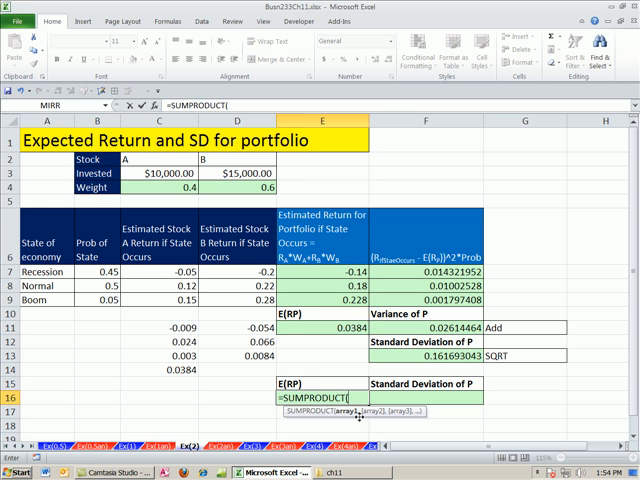
pyautogui.moveTo(408, 435)
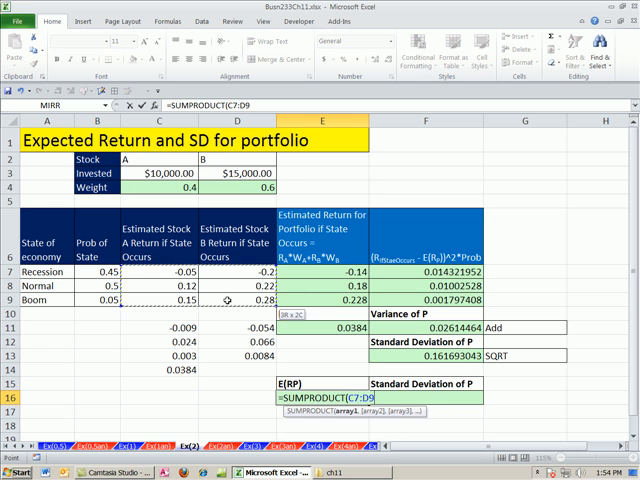
pyautogui.write('*')
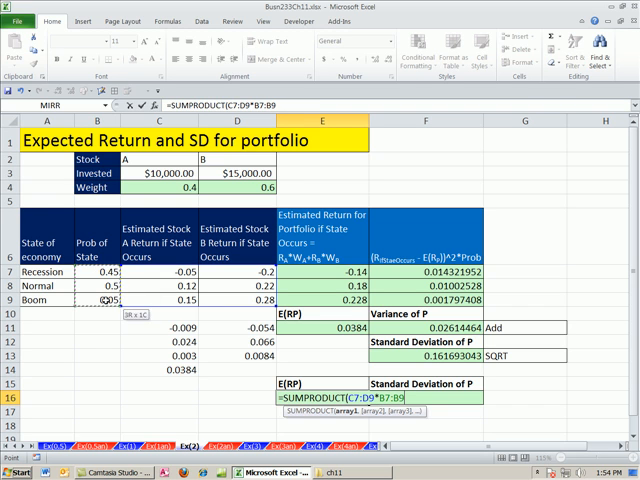
pyautogui.write('*')
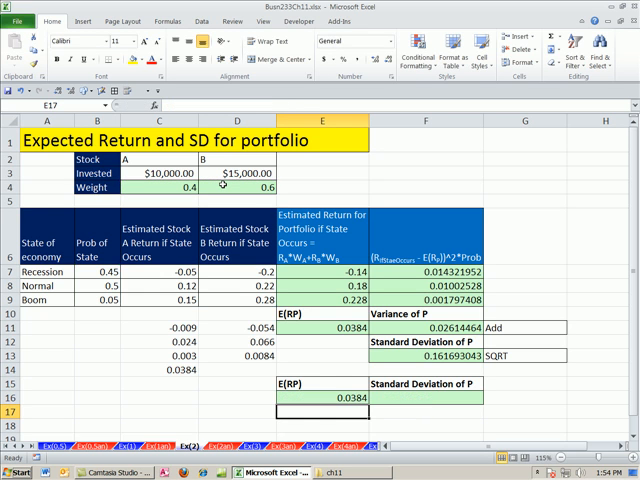
pyautogui.click(160, 300)
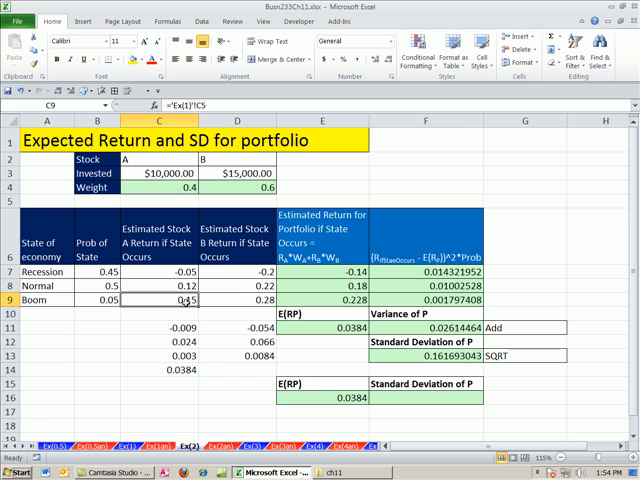
pyautogui.write('no')
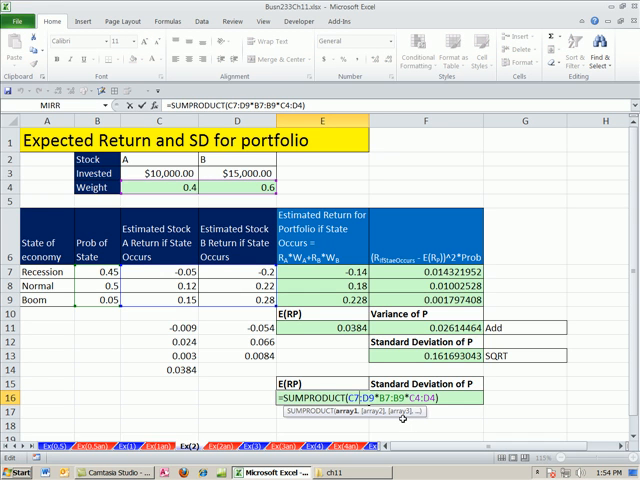
pyautogui.press('Return')
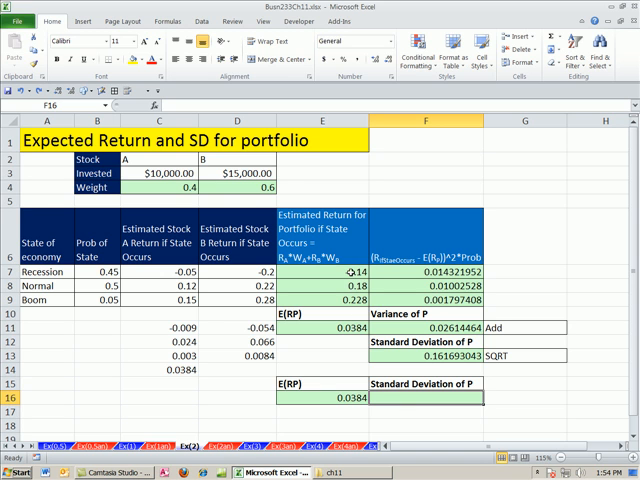
pyautogui.click(322, 271)
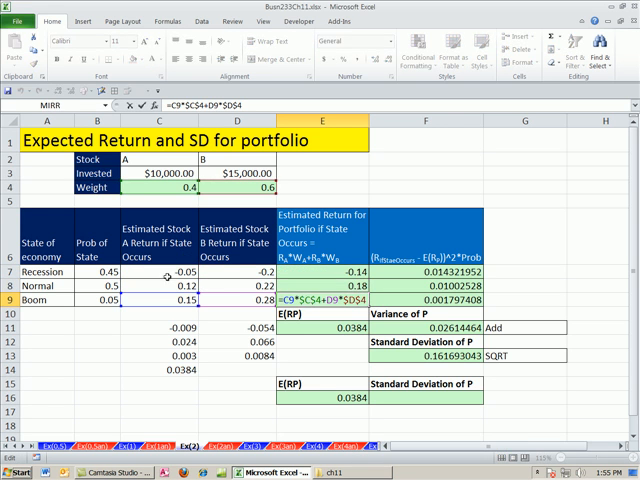
pyautogui.moveTo(234, 313)
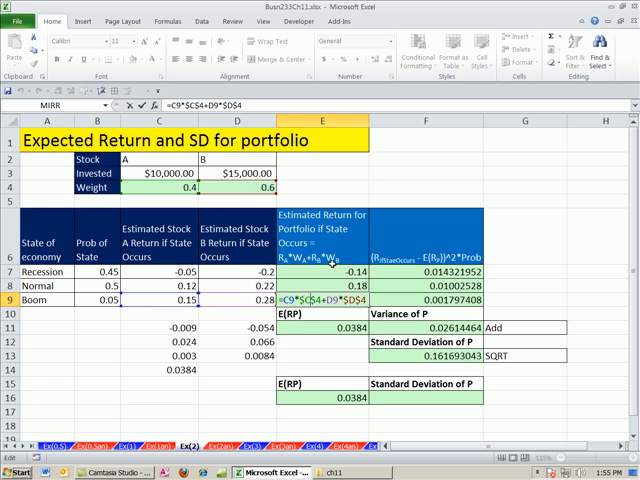
pyautogui.press('Return')
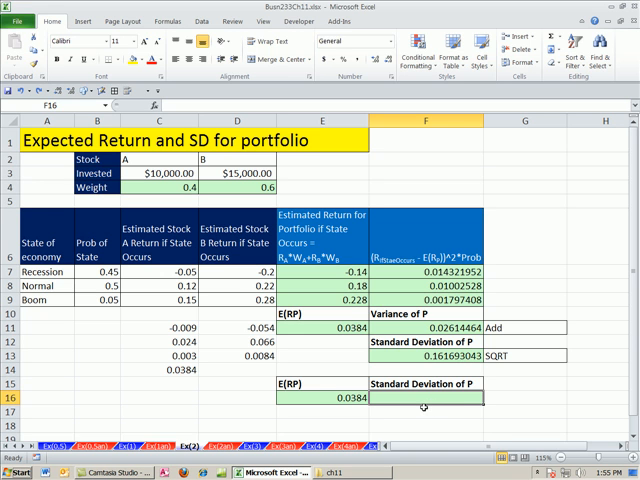
# Type =SUMPRODUCT((C7:C9*C4+D7:D9*D4-E16)^2*B7:B9) into F16, not yet entered.
pyautogui.write('=sump')
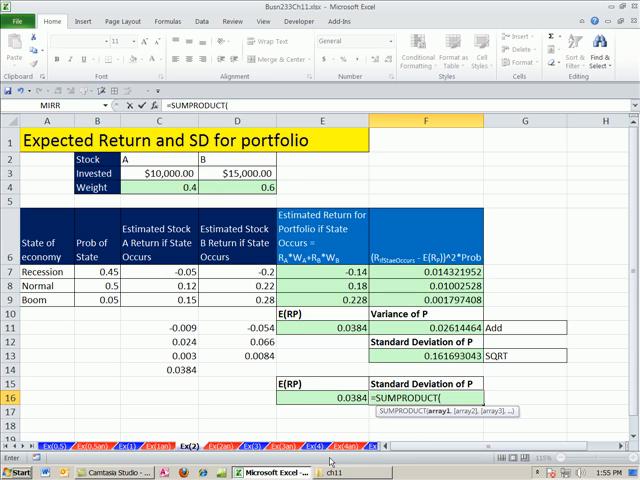
pyautogui.write('(')
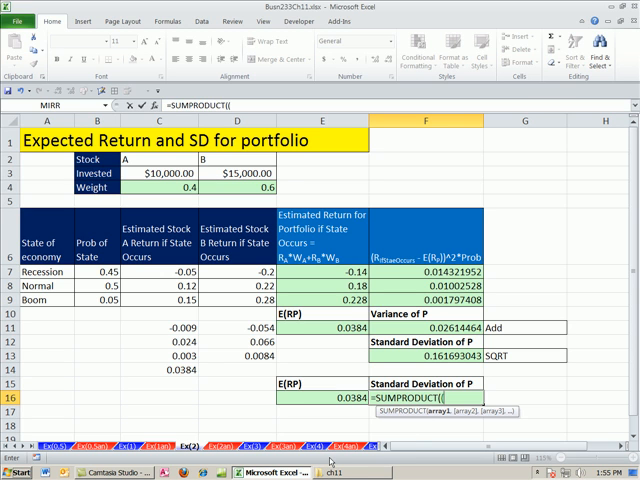
pyautogui.moveTo(337, 287)
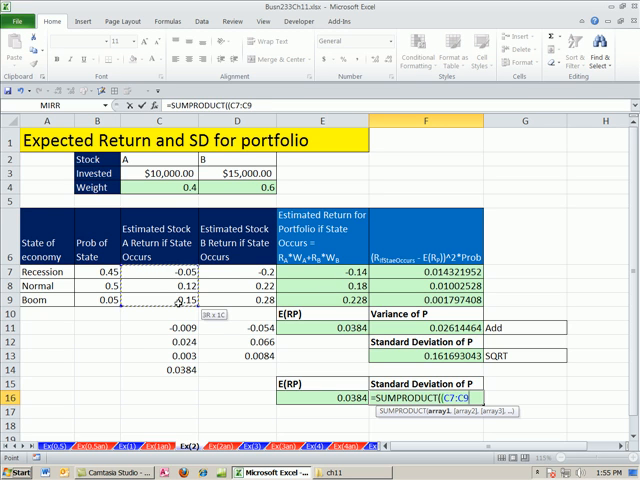
pyautogui.write('*')
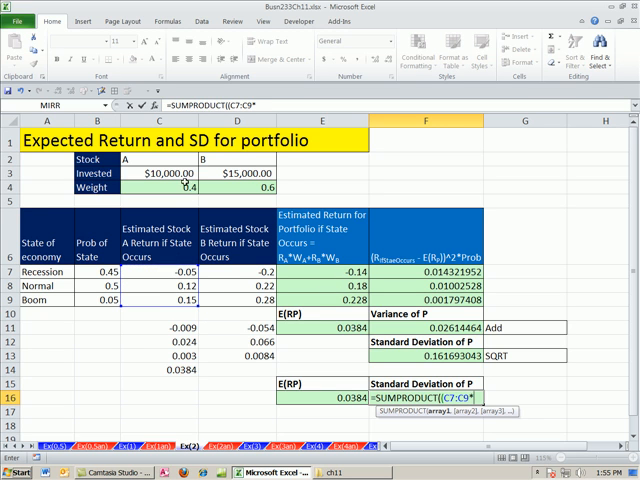
pyautogui.write('*C4+D7:D9*D4-E16)')
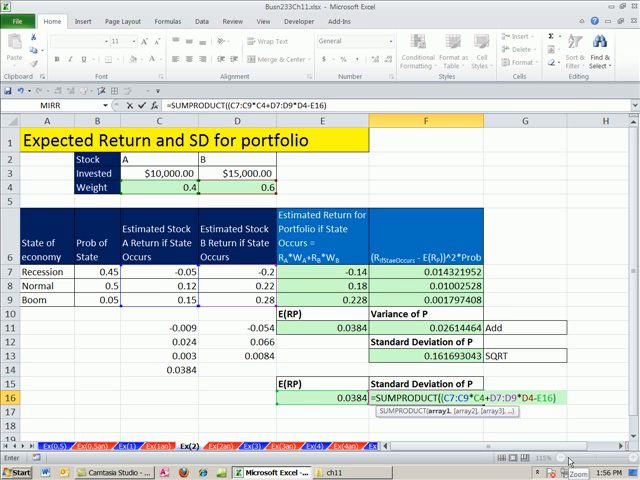
pyautogui.write('^')
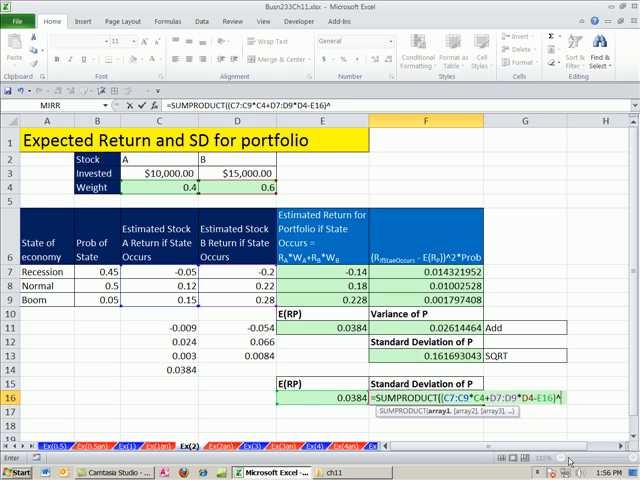
pyautogui.write('2')
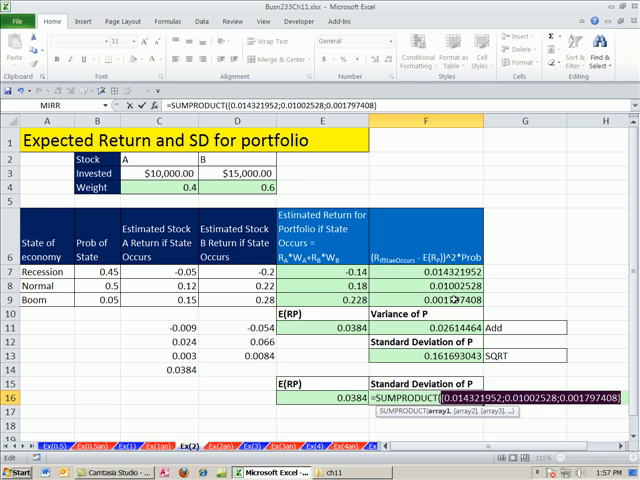
pyautogui.write('(C7:C9*C4+D7:D9*D4-E16)^2*B7:B9)')
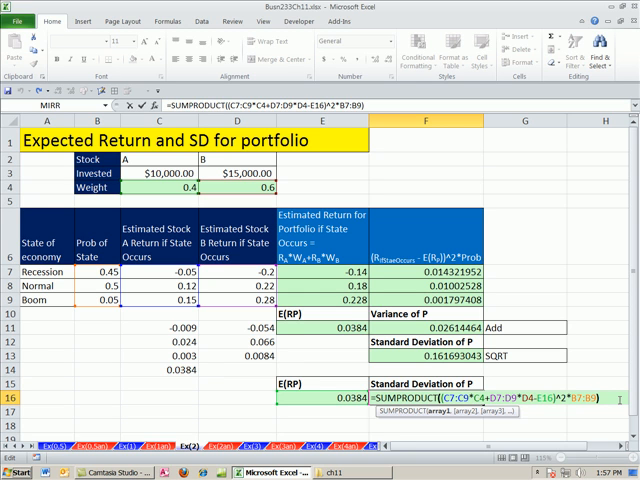
pyautogui.moveTo(547, 344)
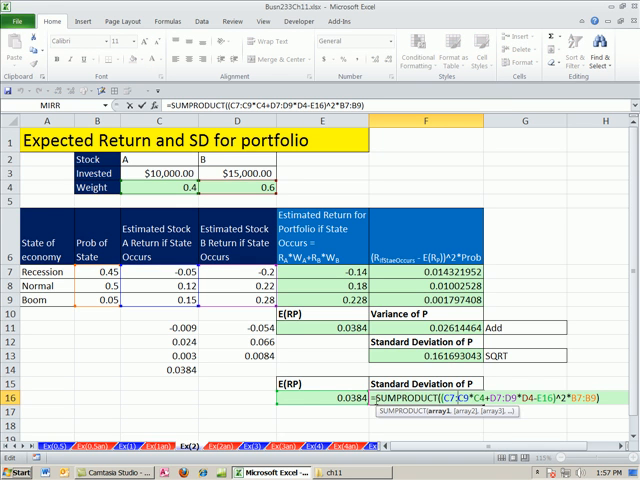
# Wrap the F16 formula in SQRT for 0.161693043, then select probabilities B7:B9.
pyautogui.write('SQRT(')
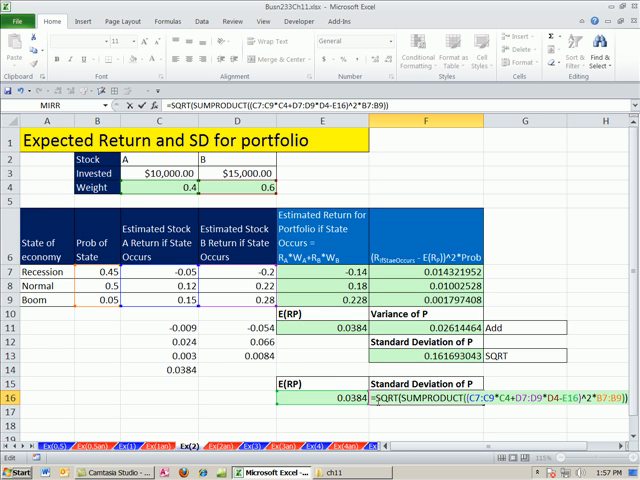
pyautogui.moveTo(588, 431)
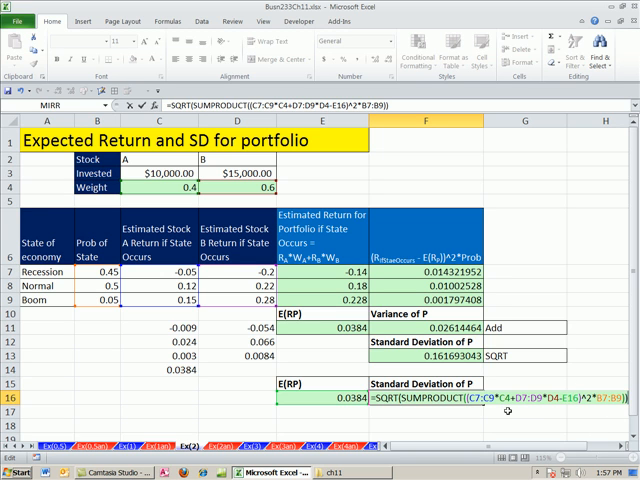
pyautogui.press('Return')
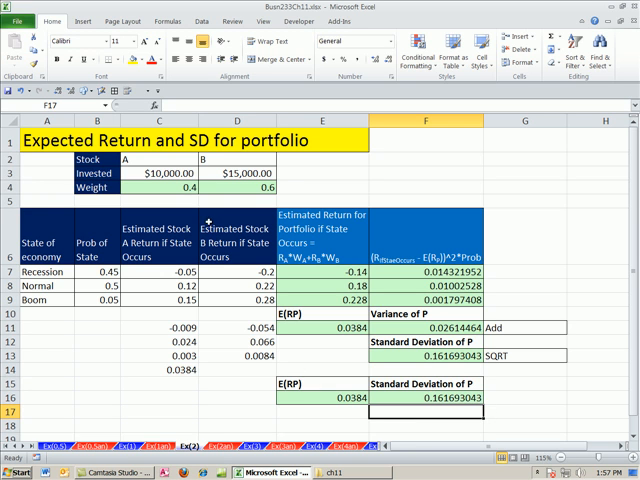
pyautogui.moveTo(96, 271); pyautogui.dragTo(96, 299)
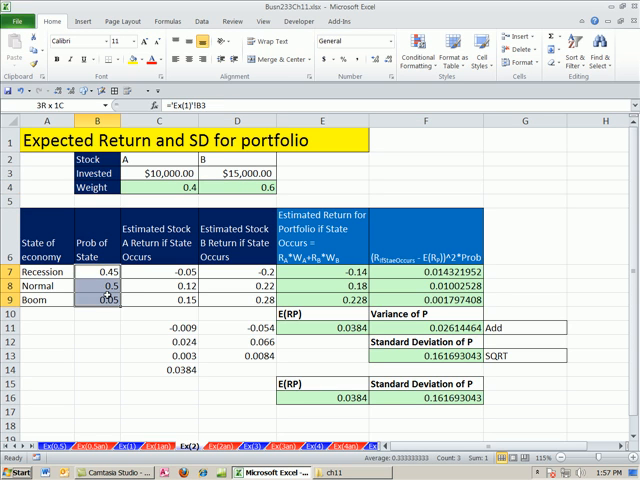
pyautogui.click(97, 299)
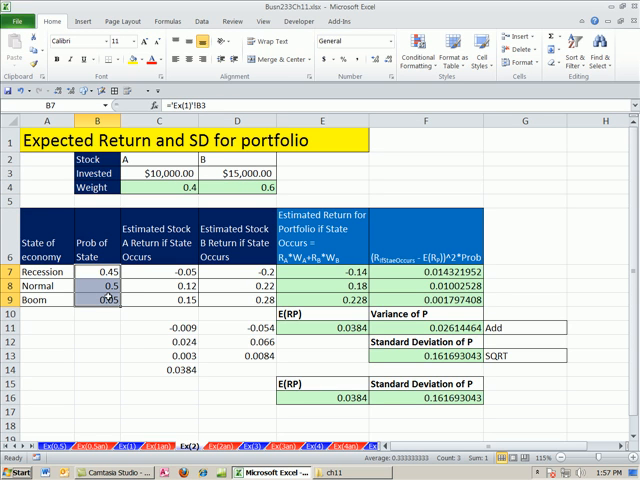